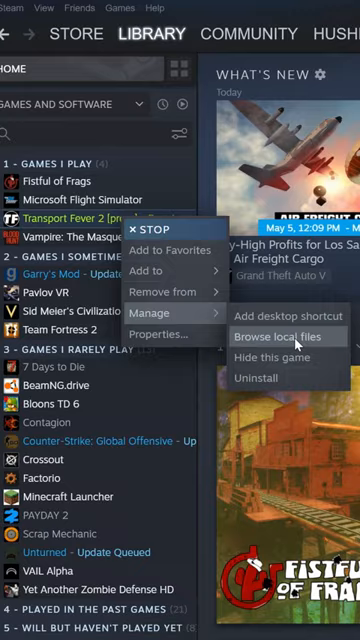
Browse the Transport Fever 2 local files from its Steam library entry.
left_click(284, 336)
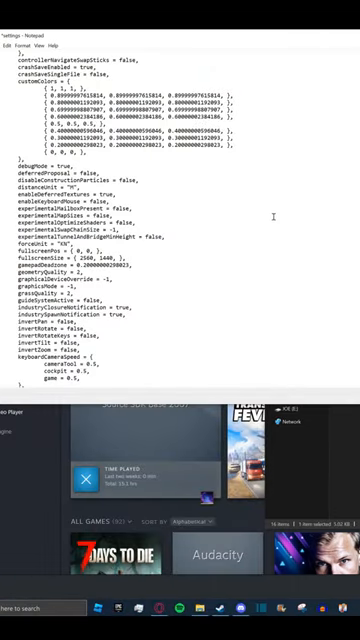
Find the experimentalMapSizes line in settings.lua and select its false value for editing.
key("ctrl+f")
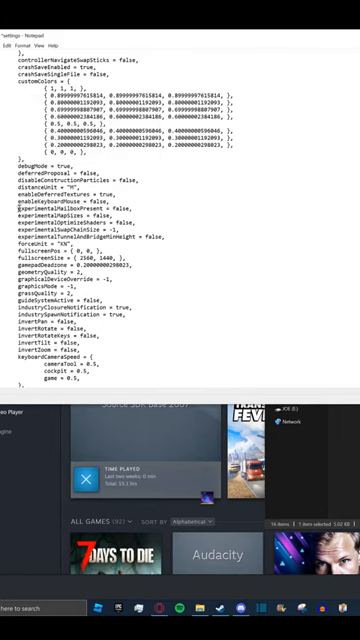
double_click(80, 208)
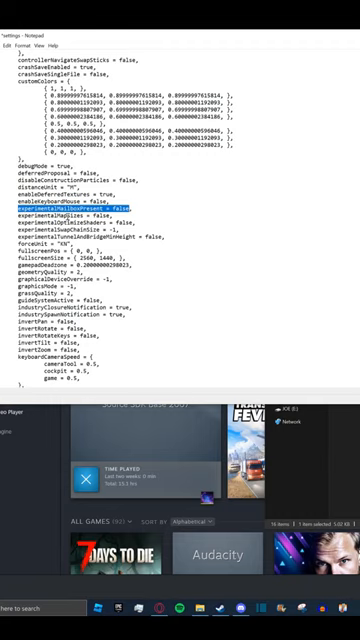